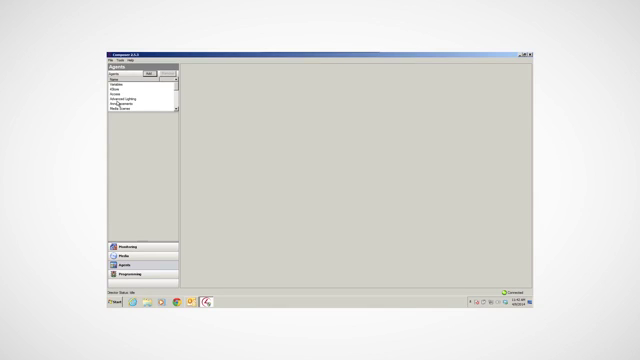
Open the Access agent to show its access code and navigation bar lock settings.
{"action": "left_click", "coordinate": [122, 99]}
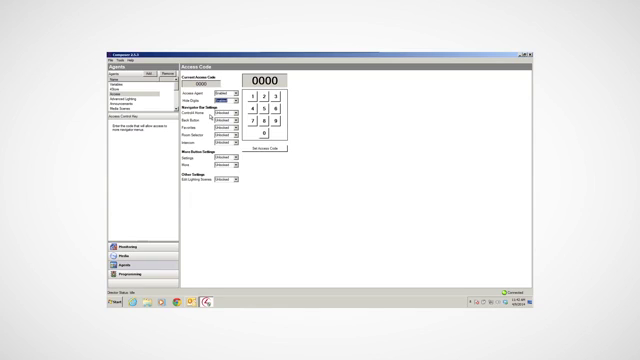
Open the Screen Saver agent to view its file storage location and photo interval.
{"action": "left_click", "coordinate": [258, 93]}
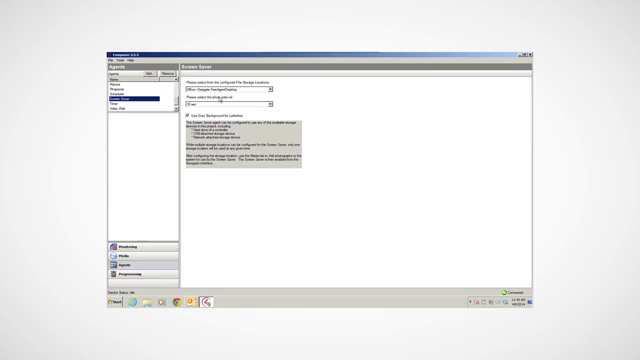
Select Media Scenes, then start a new scene named Second Floor beside Test.
{"action": "left_click", "coordinate": [270, 89]}
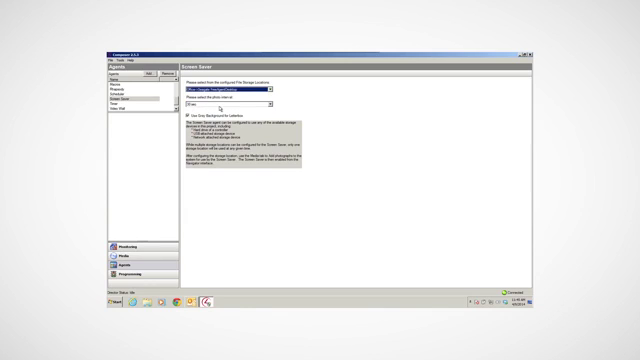
{"action": "left_click", "coordinate": [270, 108]}
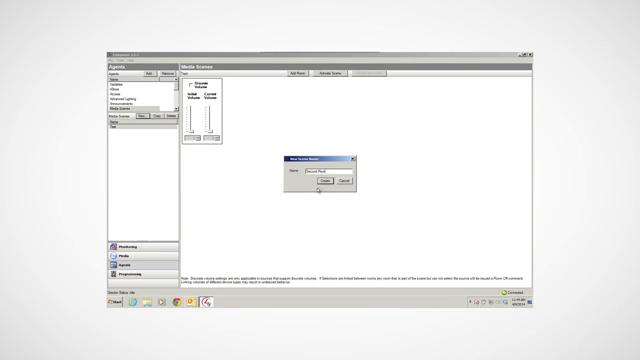
Create the Second Floor scene and choose its rooms, then open Custom Buttons.
{"action": "left_click", "coordinate": [311, 183]}
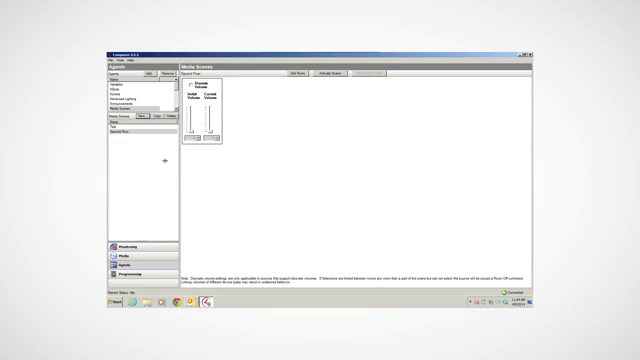
{"action": "left_click", "coordinate": [120, 133]}
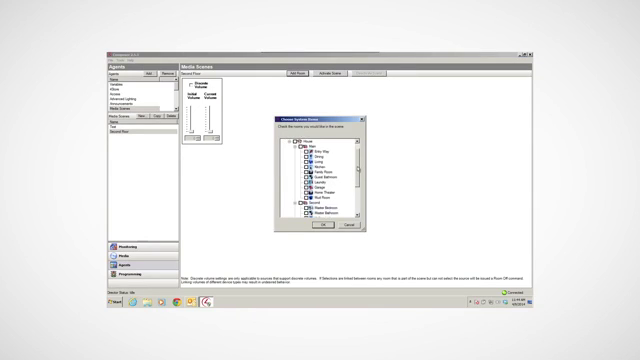
{"action": "scroll", "scroll_direction": "down", "scroll_amount": 3}
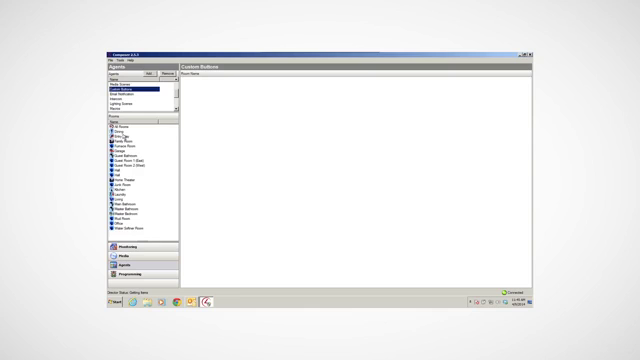
Review All Rooms buttons like Home and Good Night, then open Programming.
{"action": "left_click", "coordinate": [110, 126]}
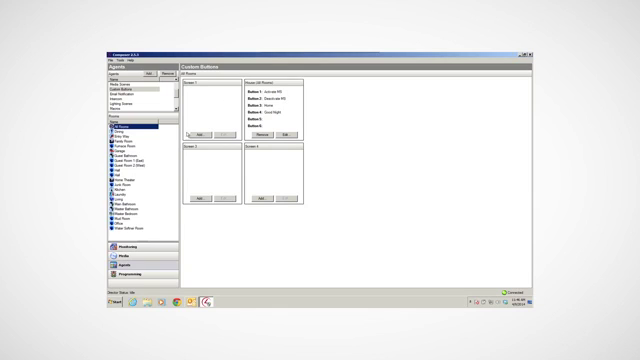
{"action": "left_click", "coordinate": [130, 274]}
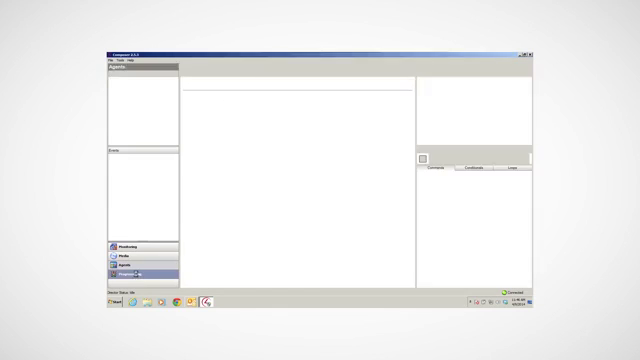
Select the All Rooms - House Activate MS Press custom button event.
{"action": "left_click", "coordinate": [135, 273]}
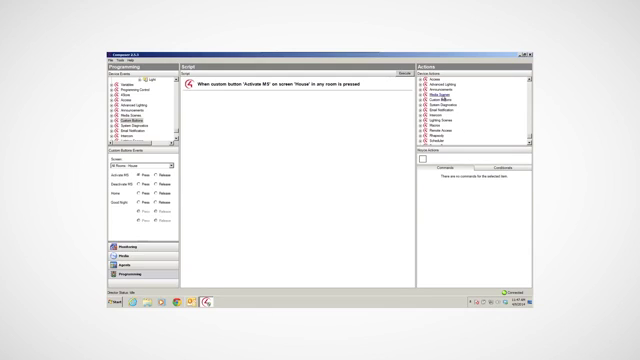
Add a Media Scenes Deactivate action for Second Floor to the Deactivate MS press.
{"action": "left_click", "coordinate": [445, 96]}
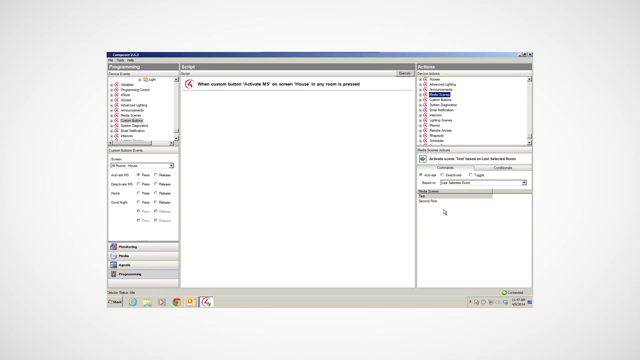
{"action": "left_click", "coordinate": [450, 208]}
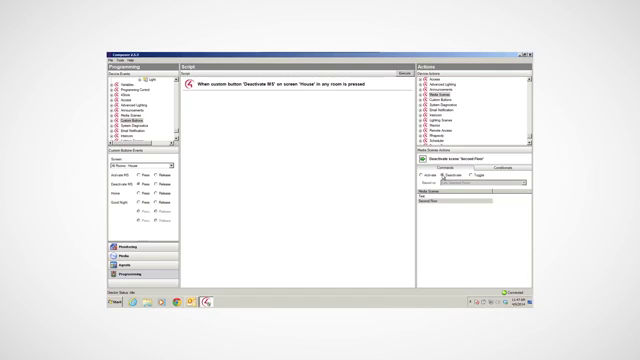
{"action": "left_click", "coordinate": [450, 204]}
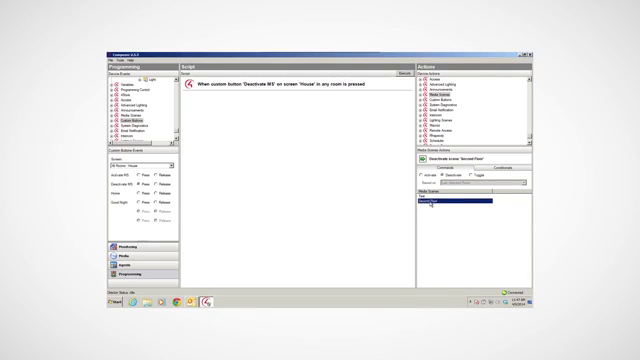